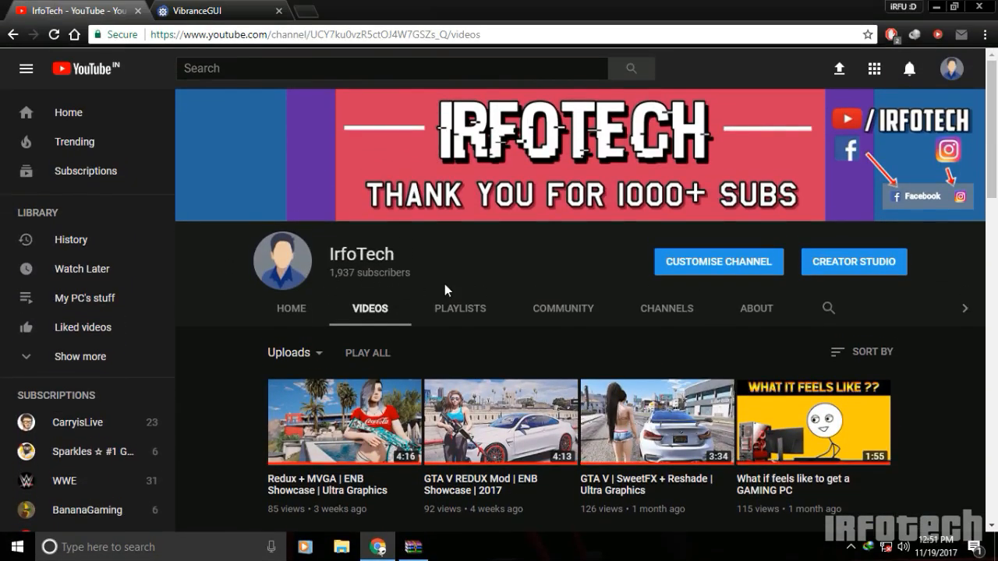
mouse_move(485, 283)
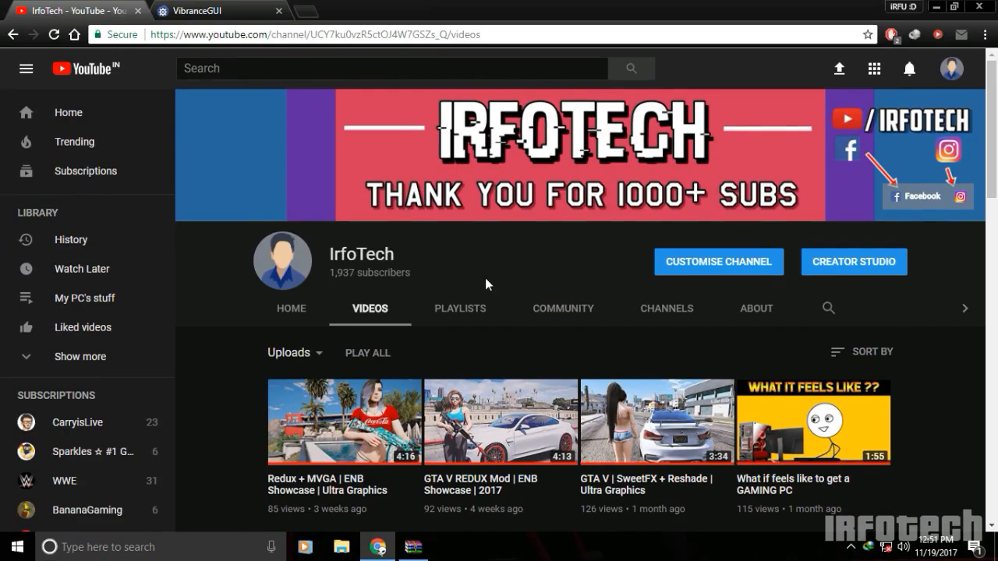
Close the vibranceGUI.zip WinRAR window and select the vibranceGUI desktop icon.
scroll(down, 3)
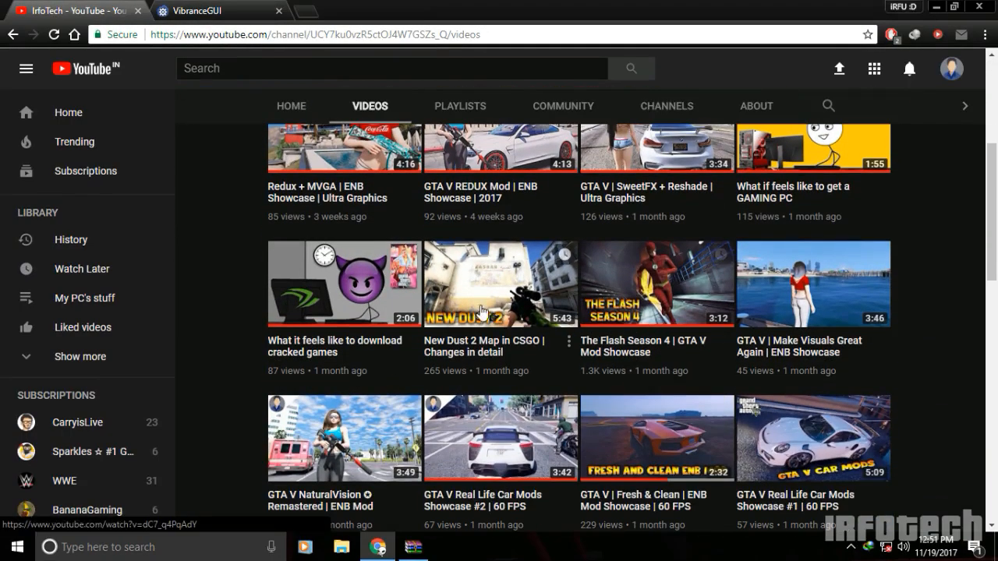
mouse_move(518, 281)
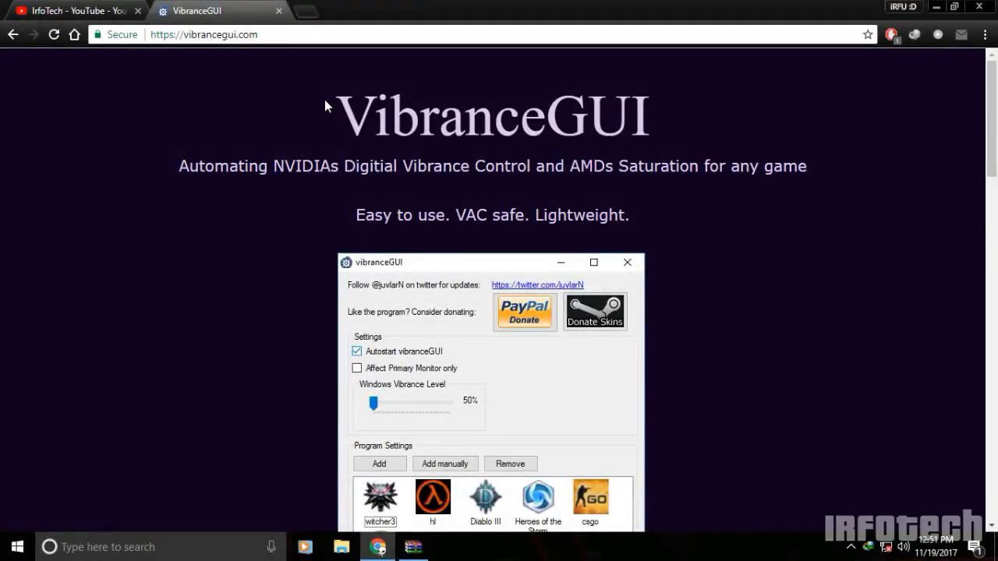
scroll(down, 3)
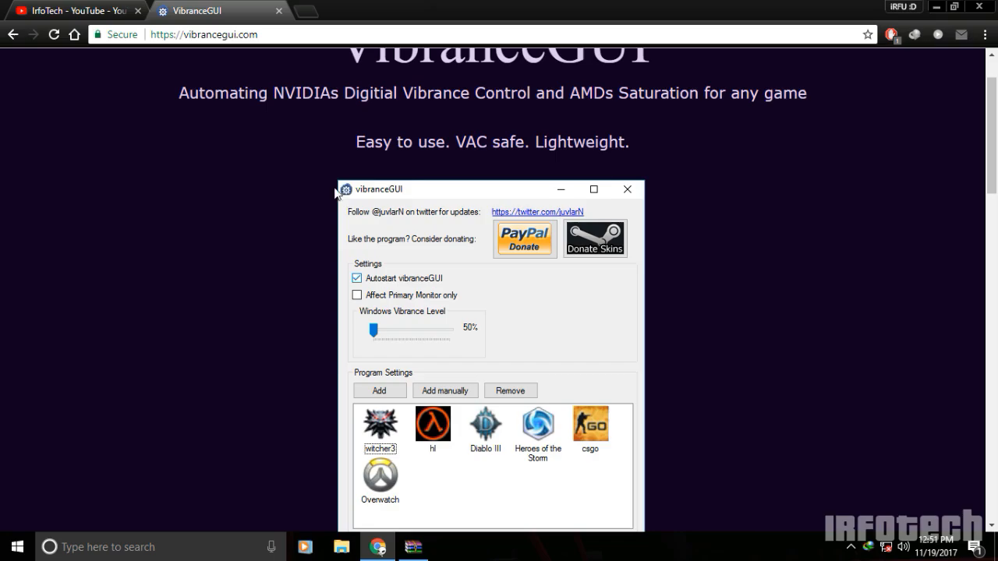
scroll(down, 3)
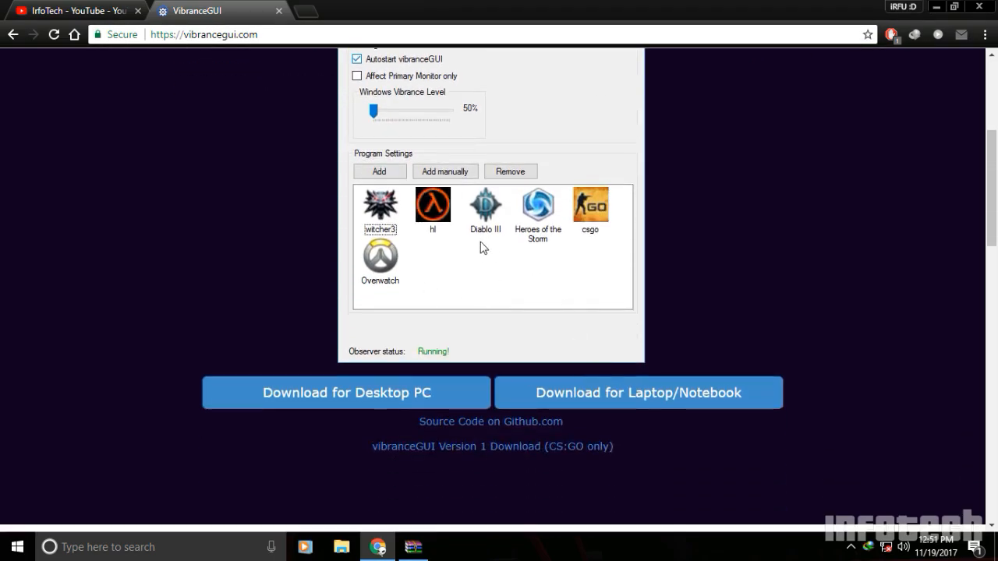
mouse_move(442, 406)
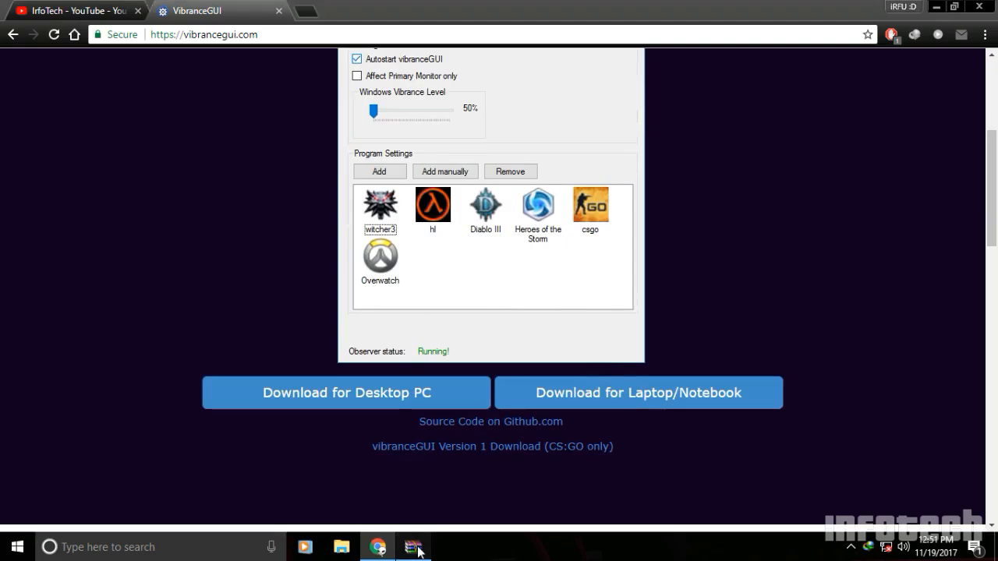
click(414, 546)
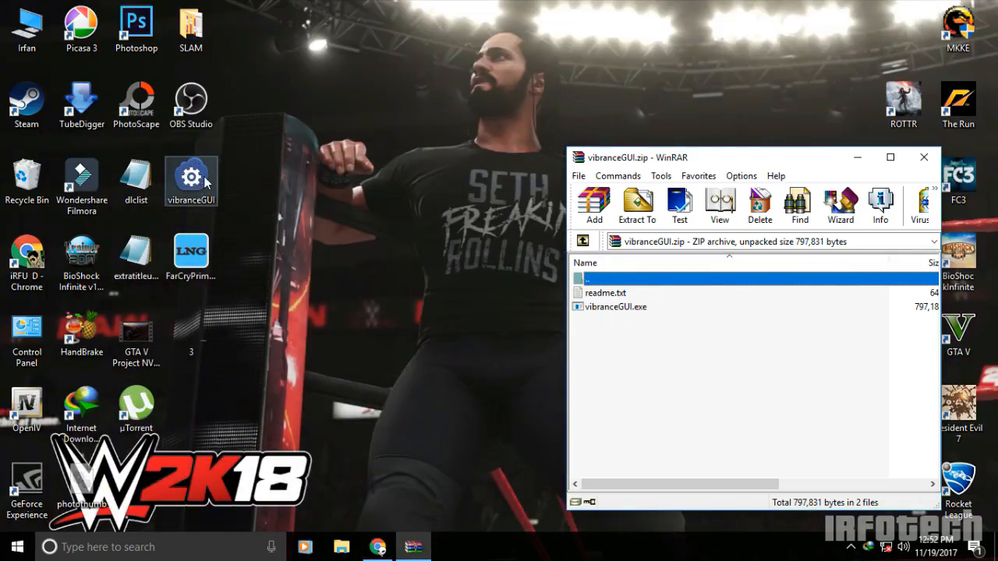
click(924, 156)
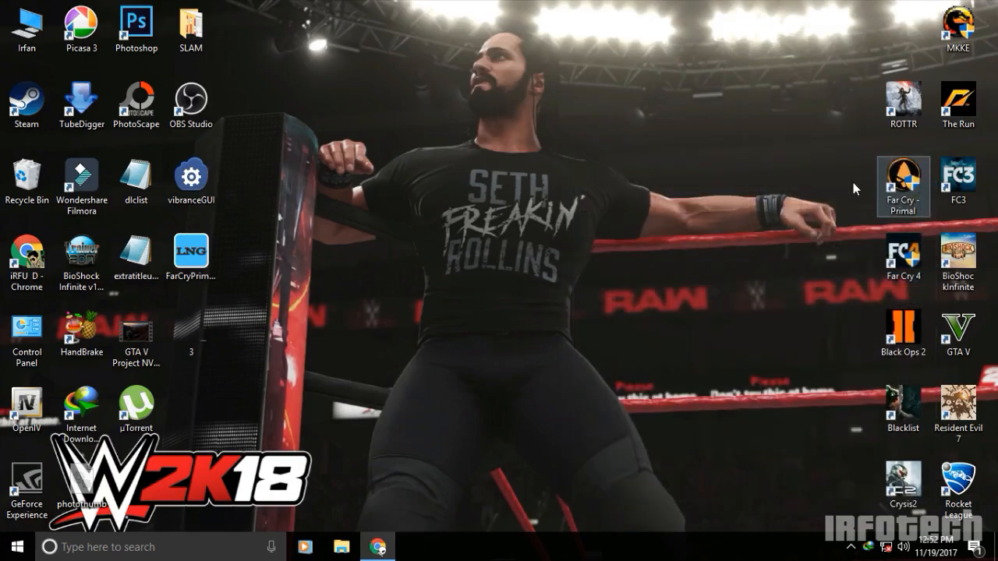
click(191, 179)
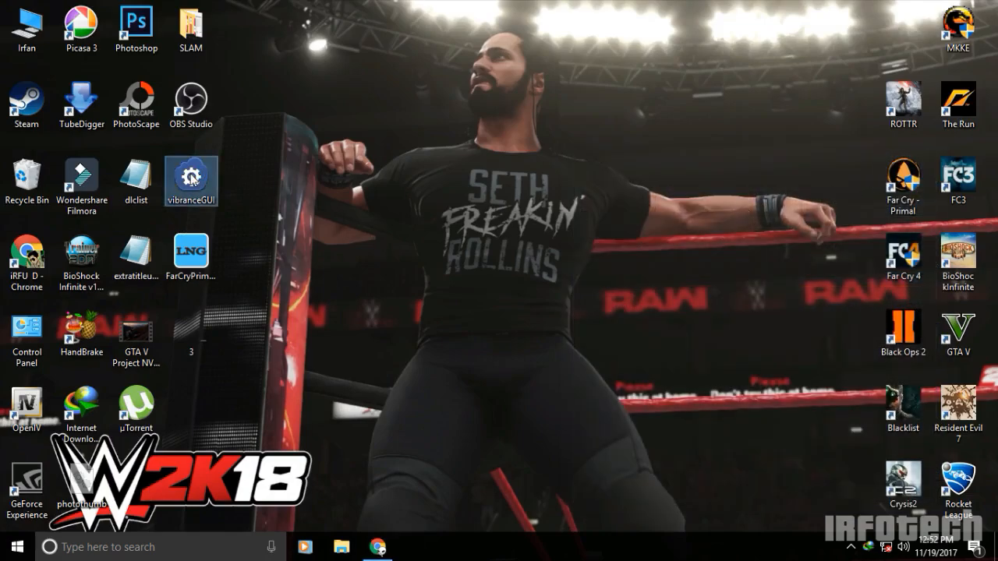
Launch vibranceGUI and drag the Windows Vibrance Level slider to 60%.
double_click(191, 176)
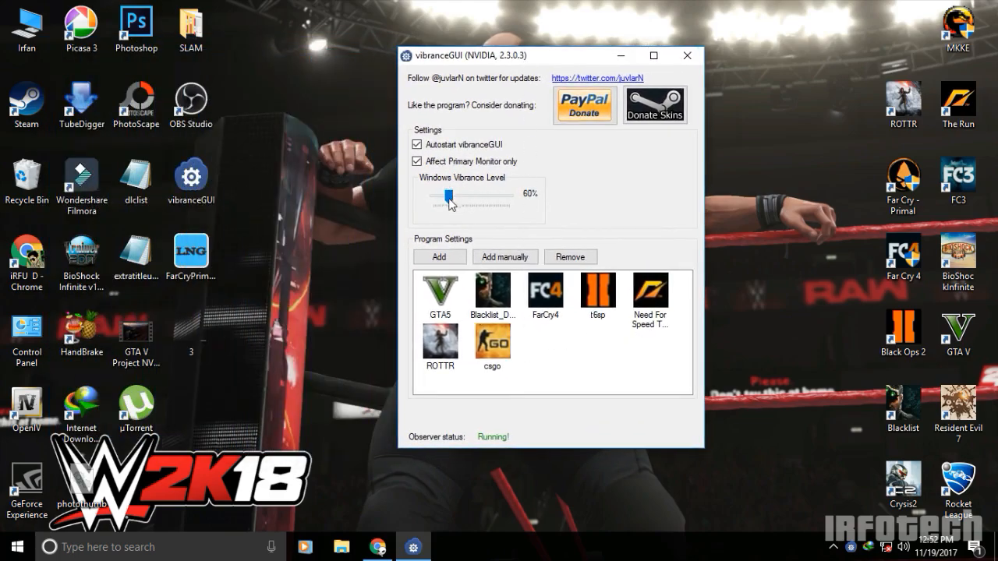
drag(448, 198, 507, 199)
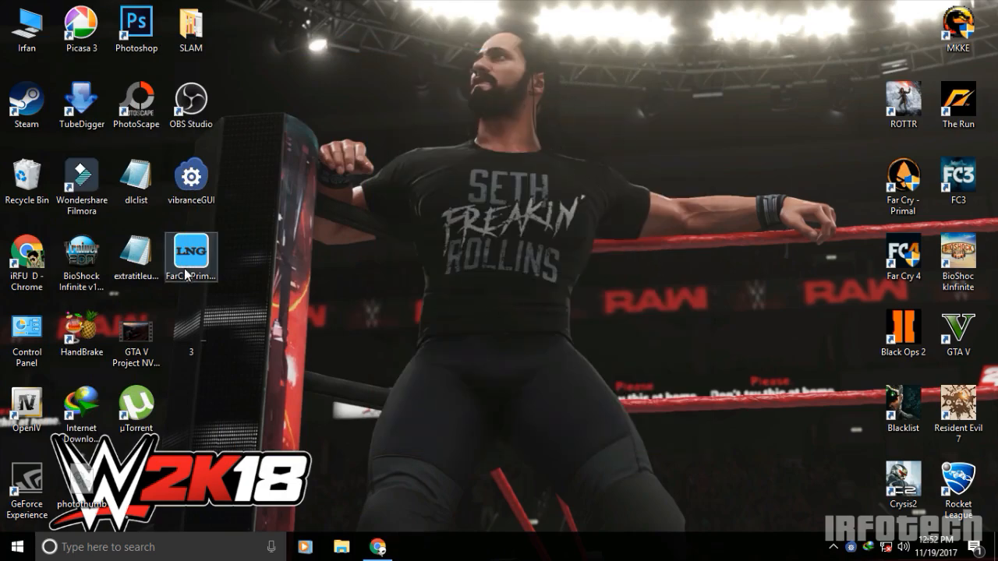
double_click(190, 176)
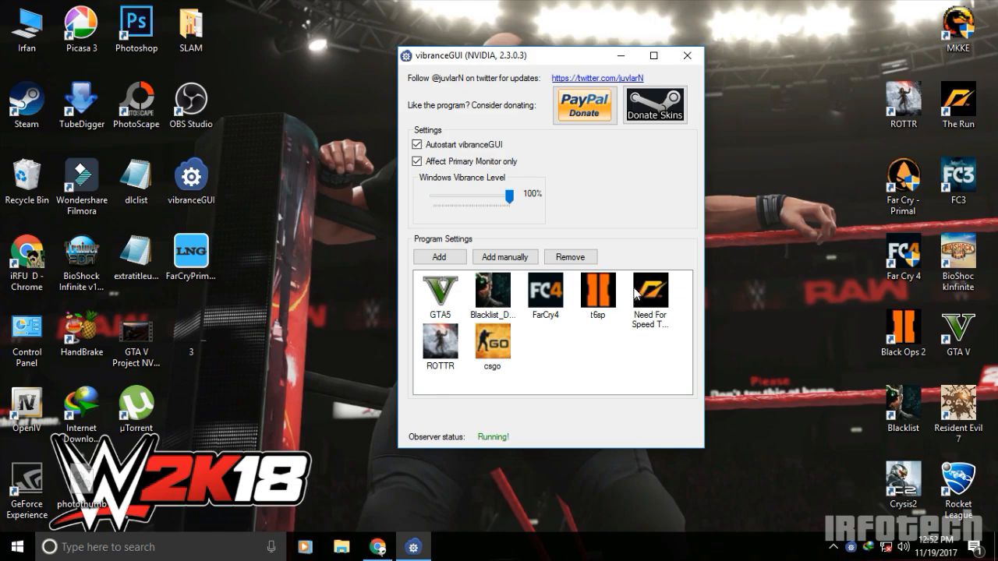
drag(506, 196, 446, 199)
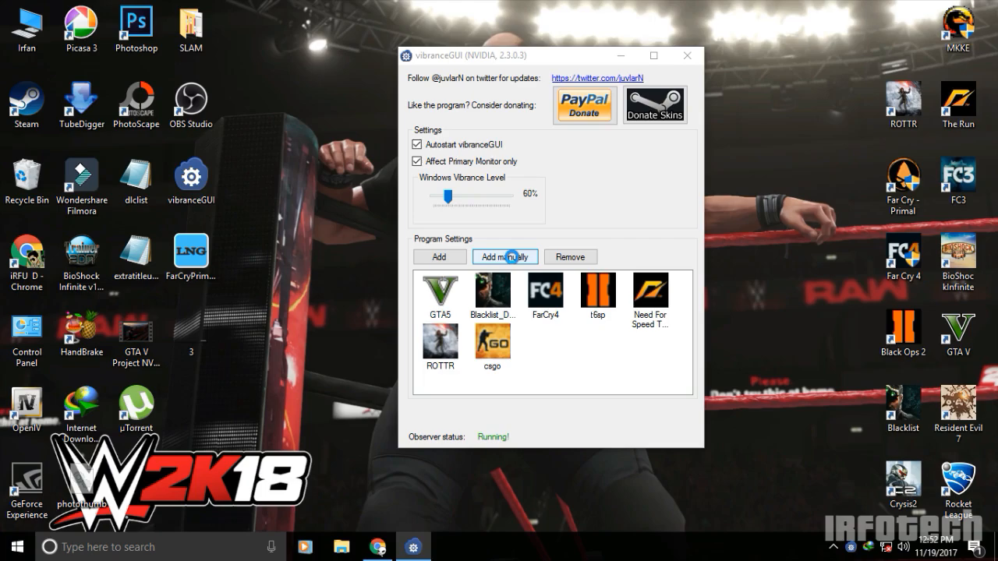
click(505, 257)
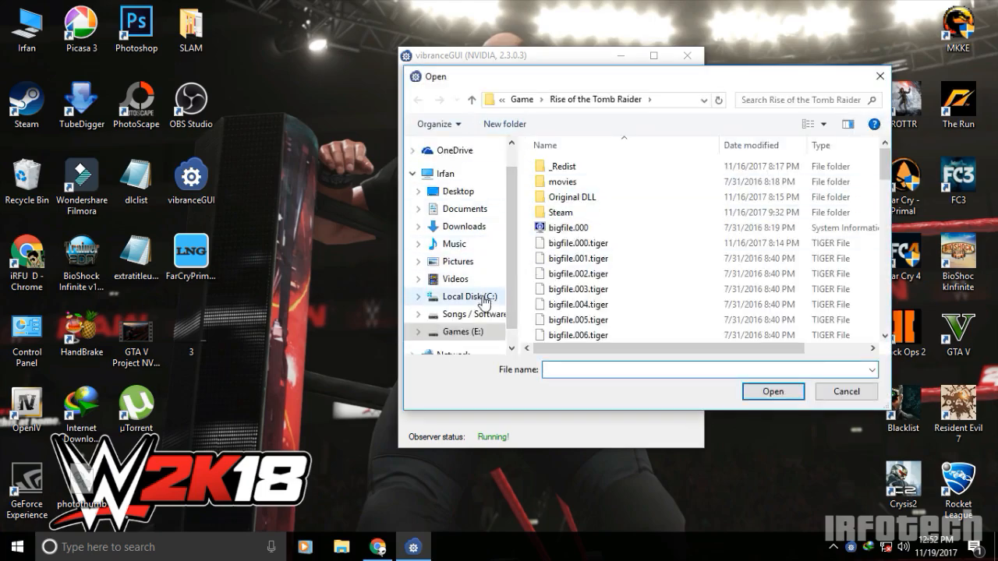
click(469, 297)
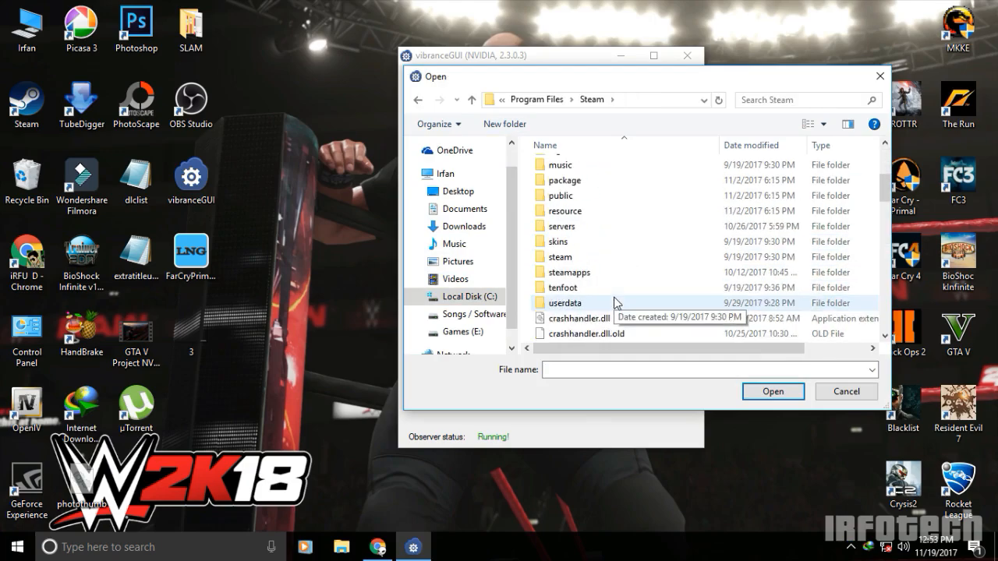
double_click(571, 272)
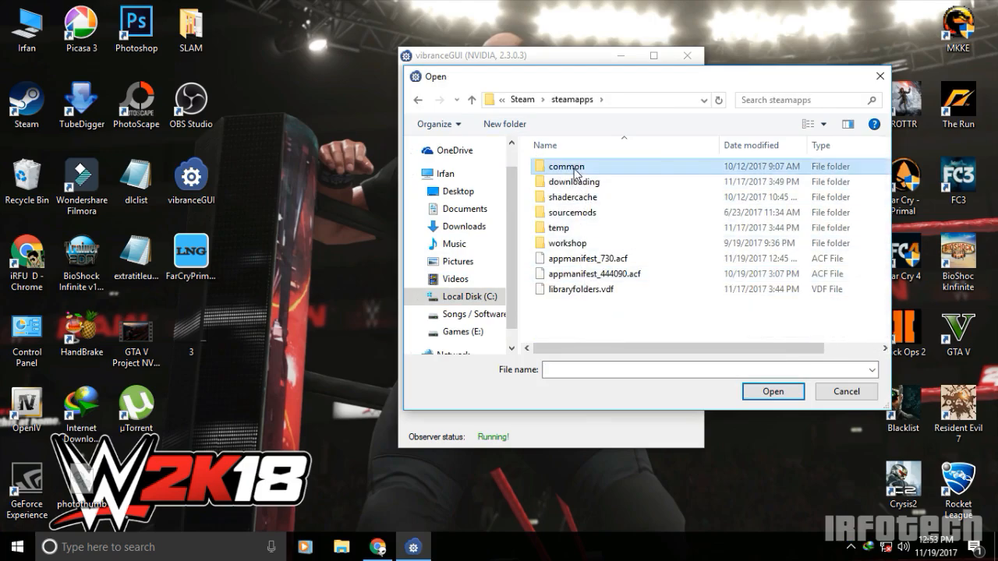
double_click(565, 165)
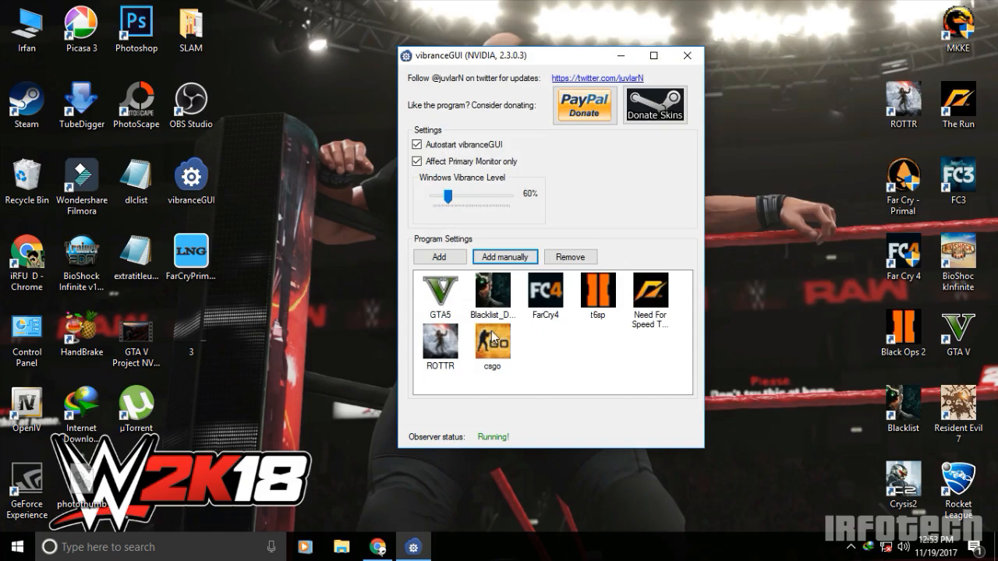
Open csgo's Program Settings, set Ingame Vibrance Level to 100%, and save.
double_click(492, 343)
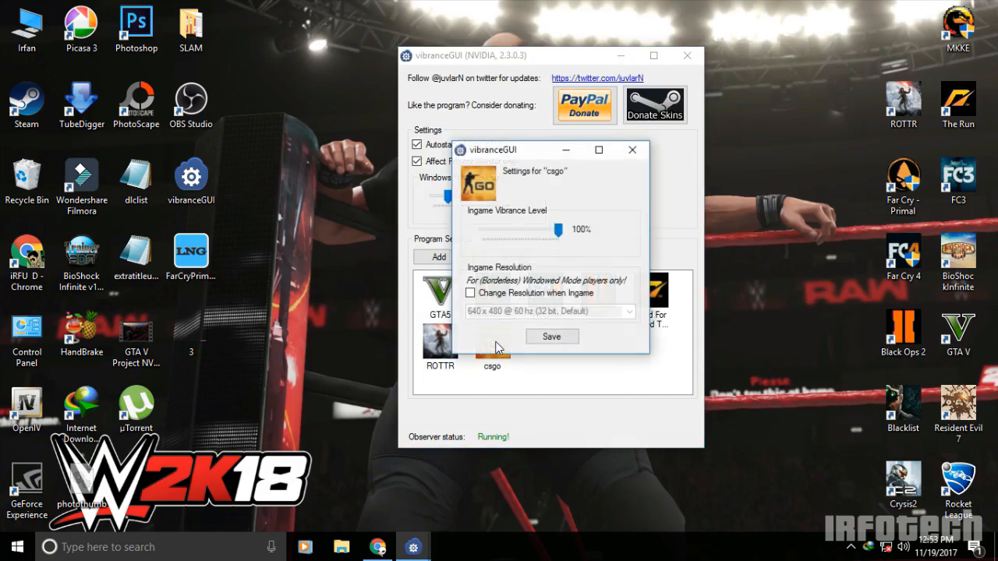
drag(559, 229, 481, 229)
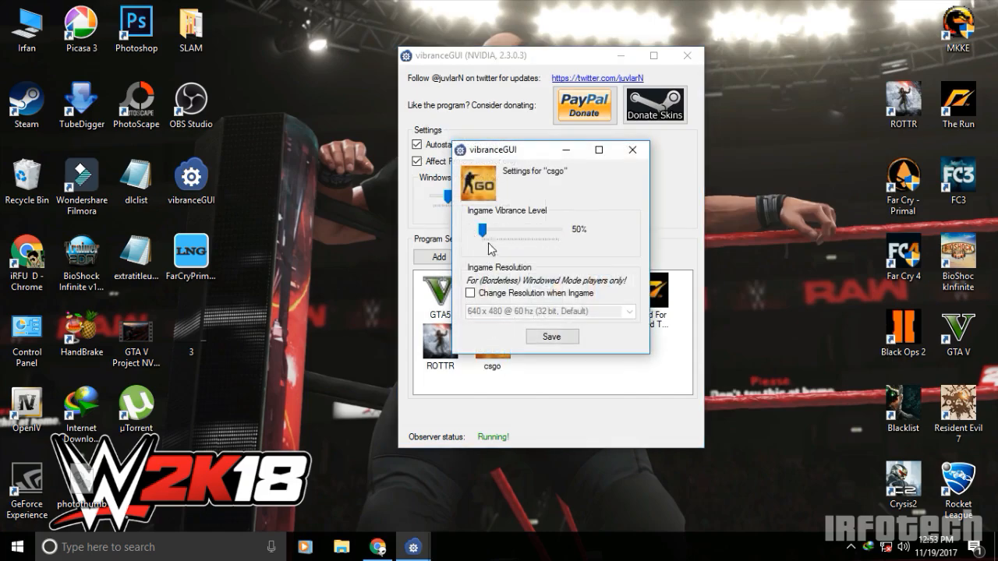
drag(477, 229, 555, 229)
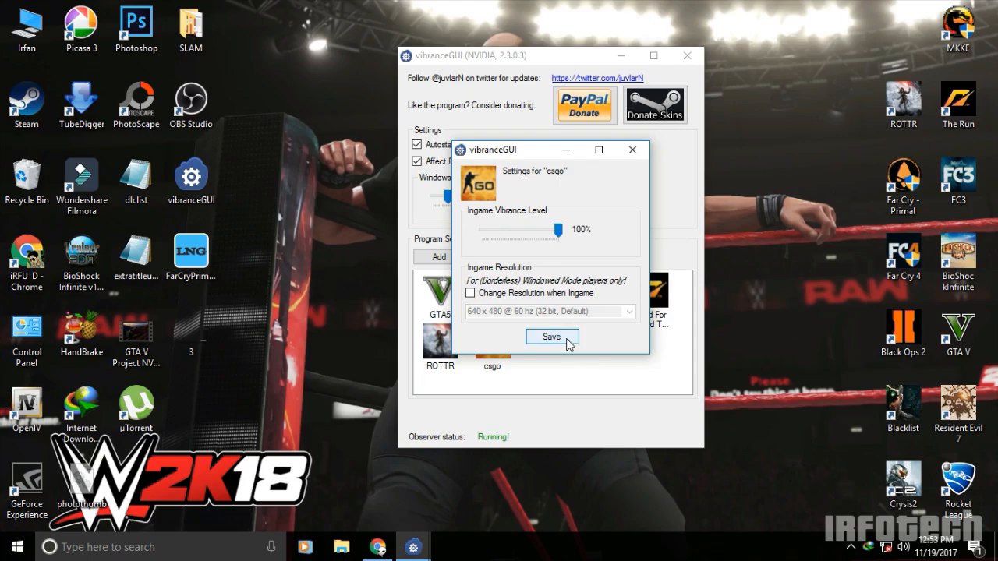
click(551, 335)
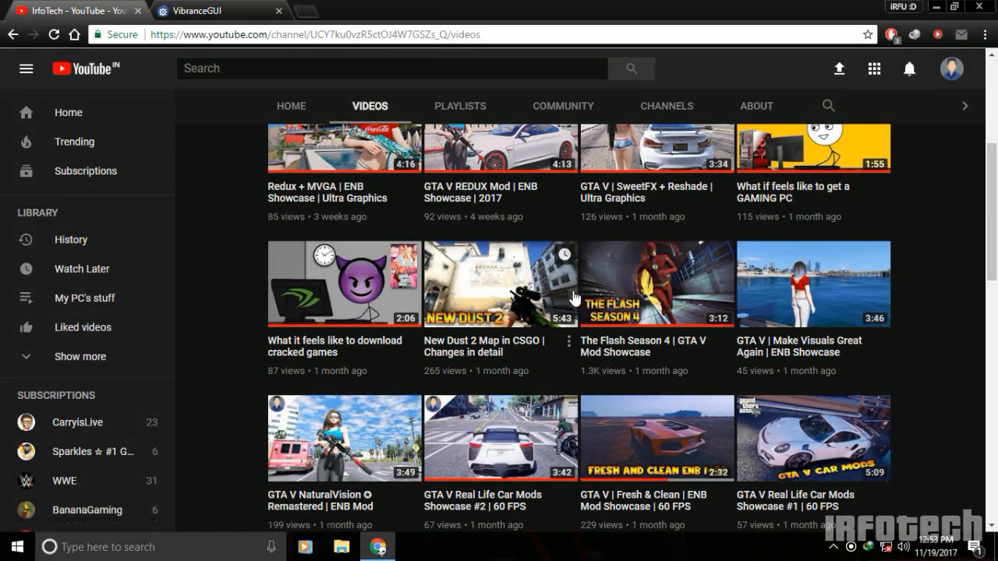
mouse_move(520, 325)
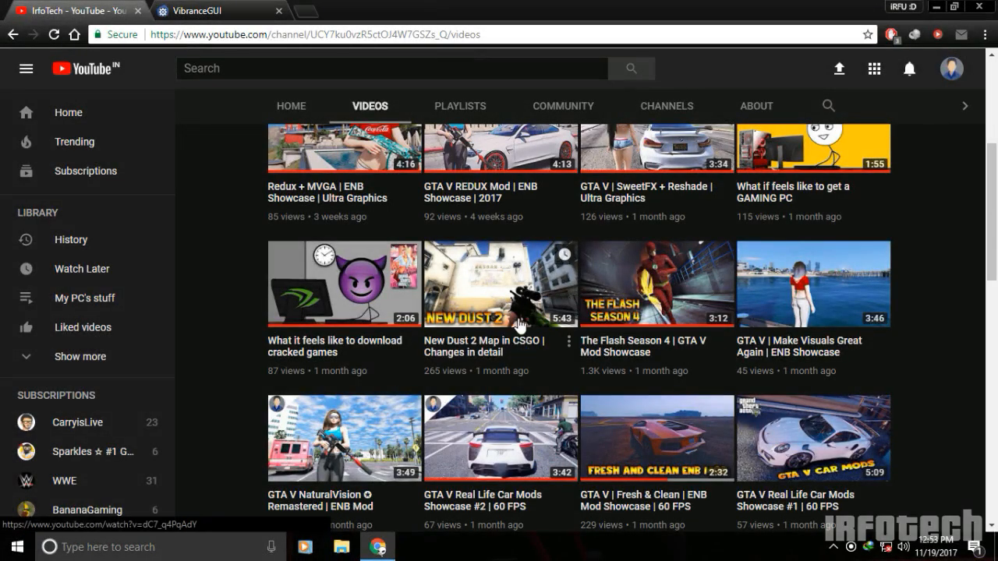
mouse_move(530, 316)
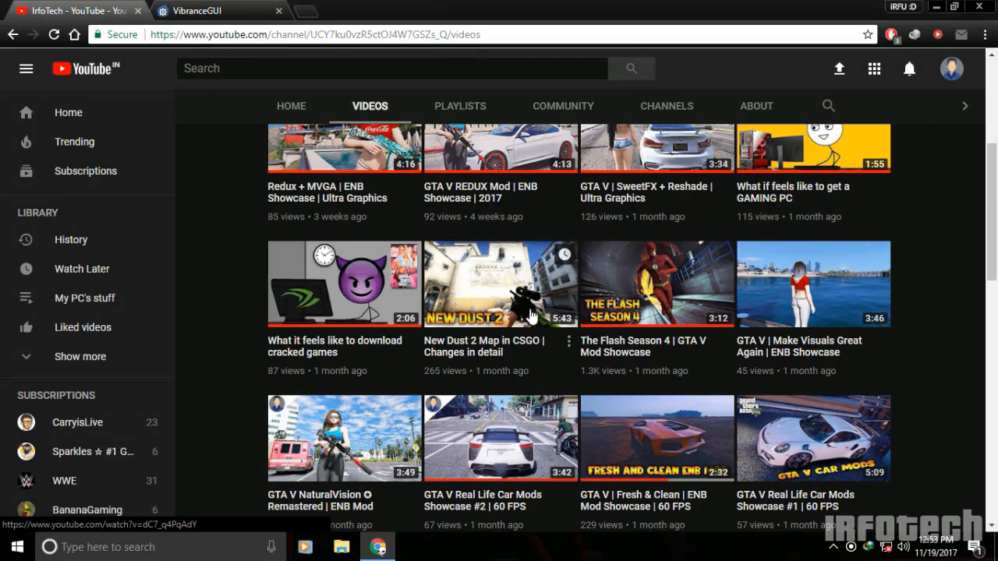
mouse_move(530, 315)
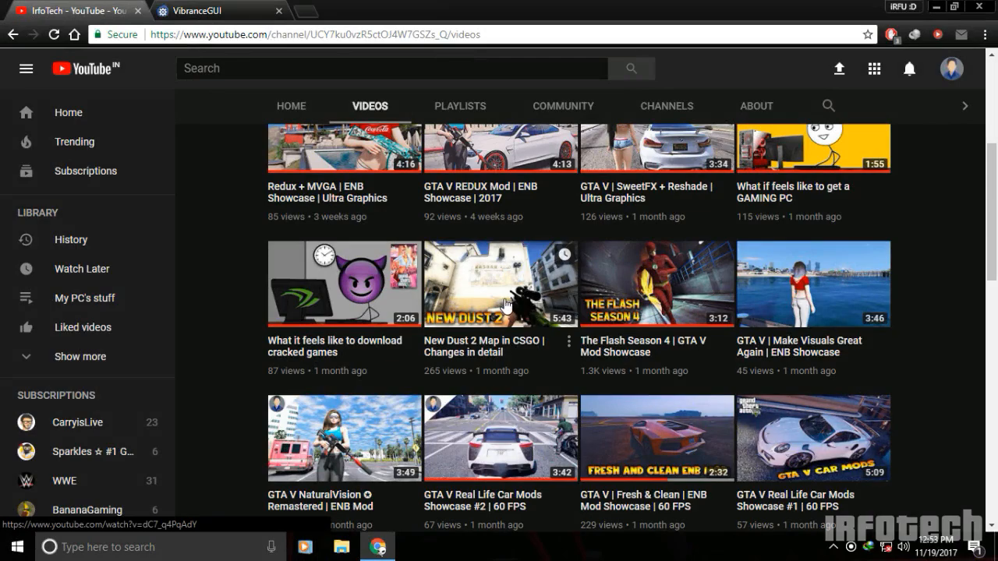
scroll(up, 3)
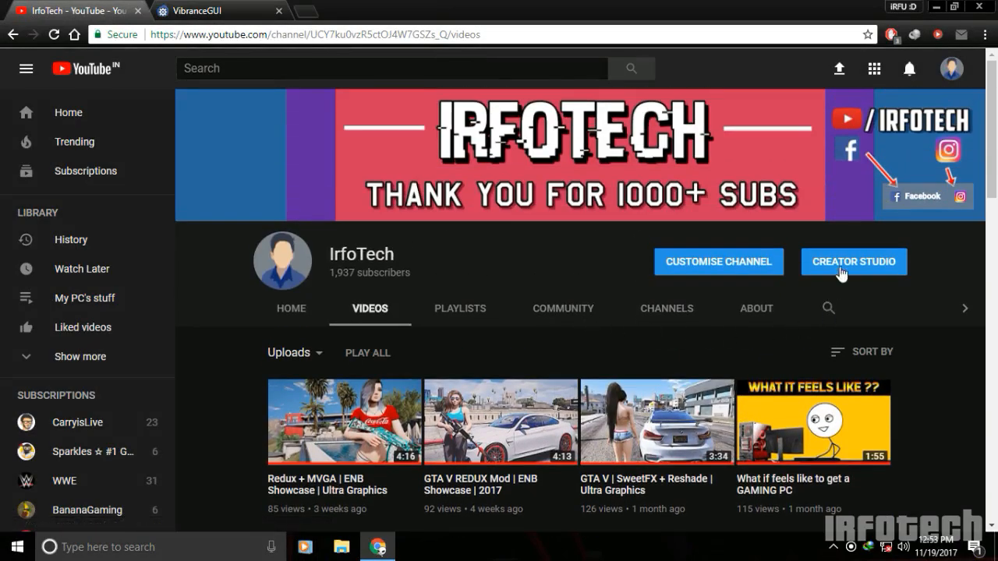
mouse_move(565, 261)
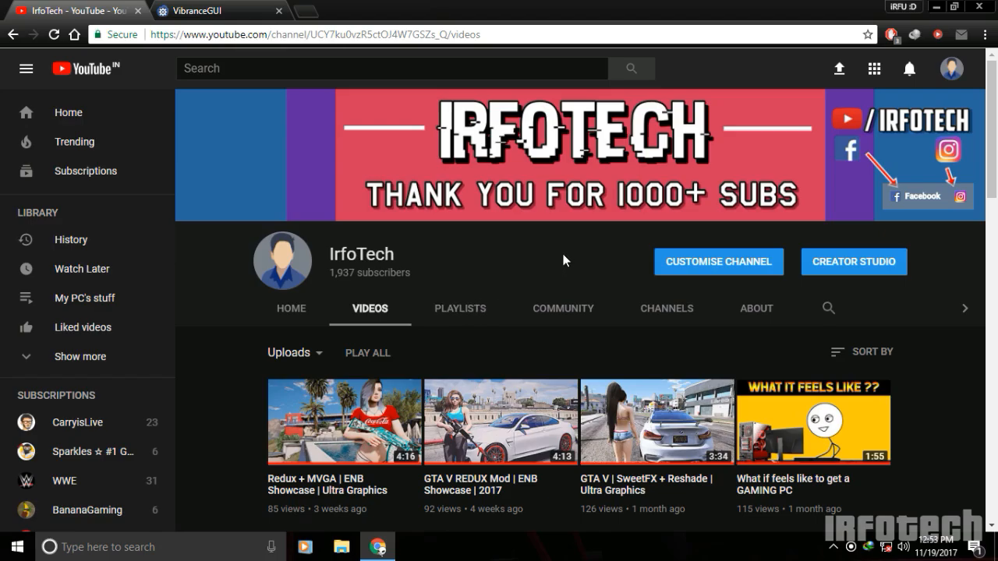